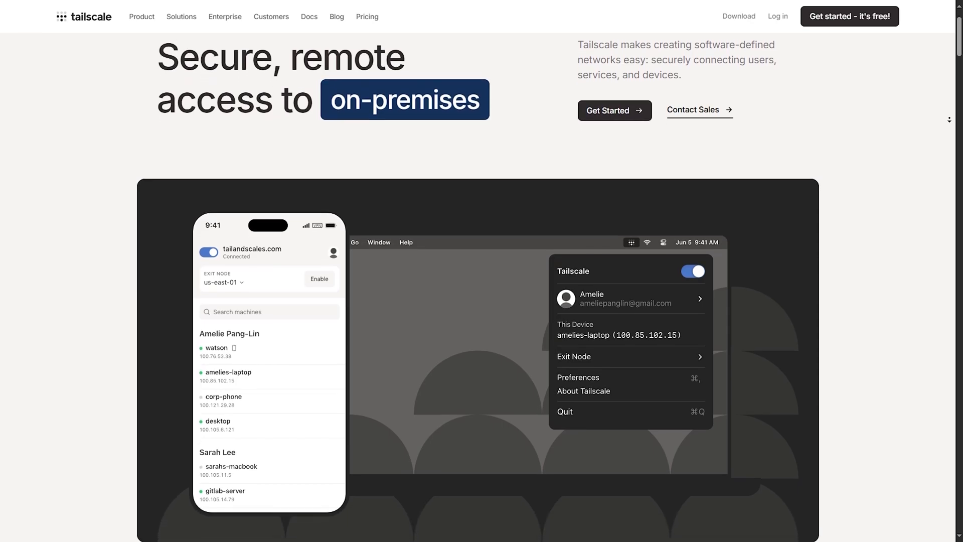
- Scroll the Tailscale homepage past the 'Trusted by' logos to 'Tailscale makes secure networking easy'
scroll(down, 3)
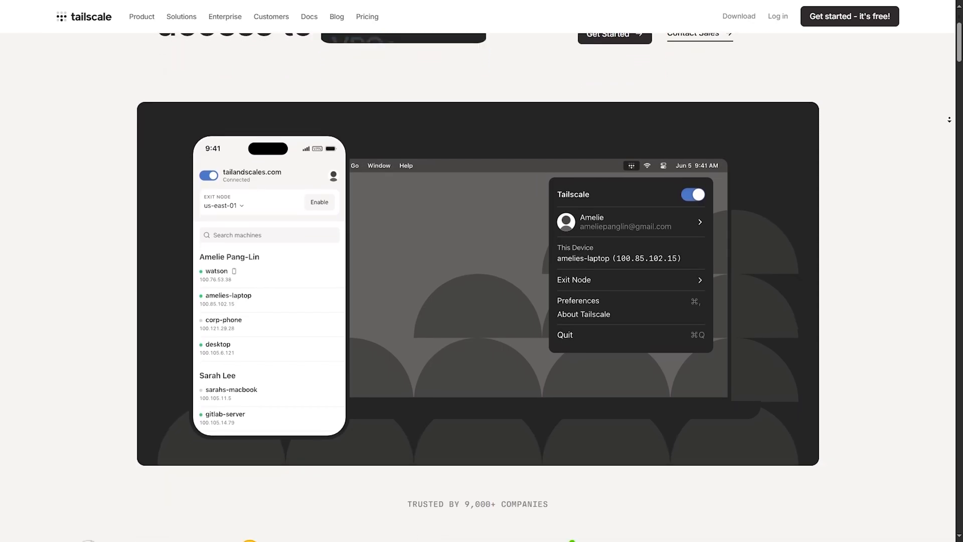
scroll(down, 3)
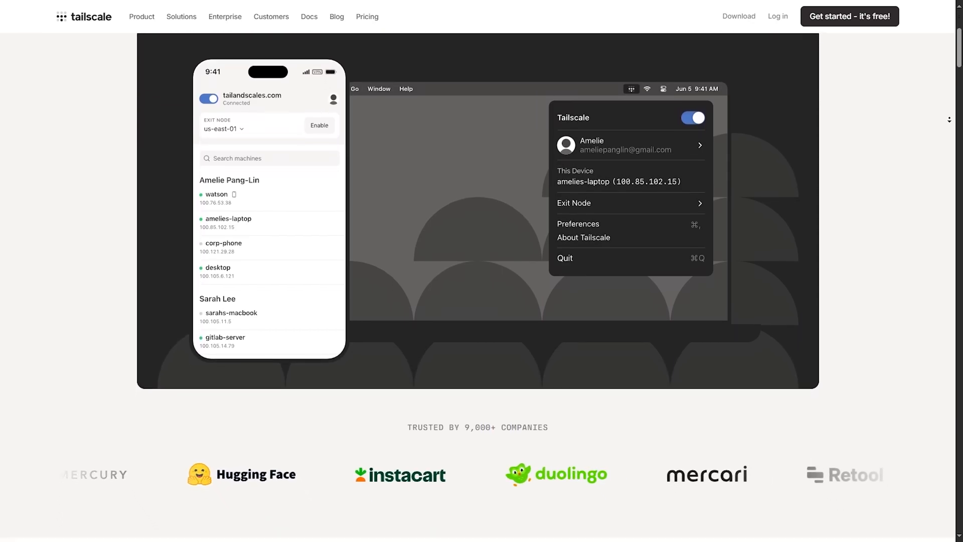
scroll(down, 3)
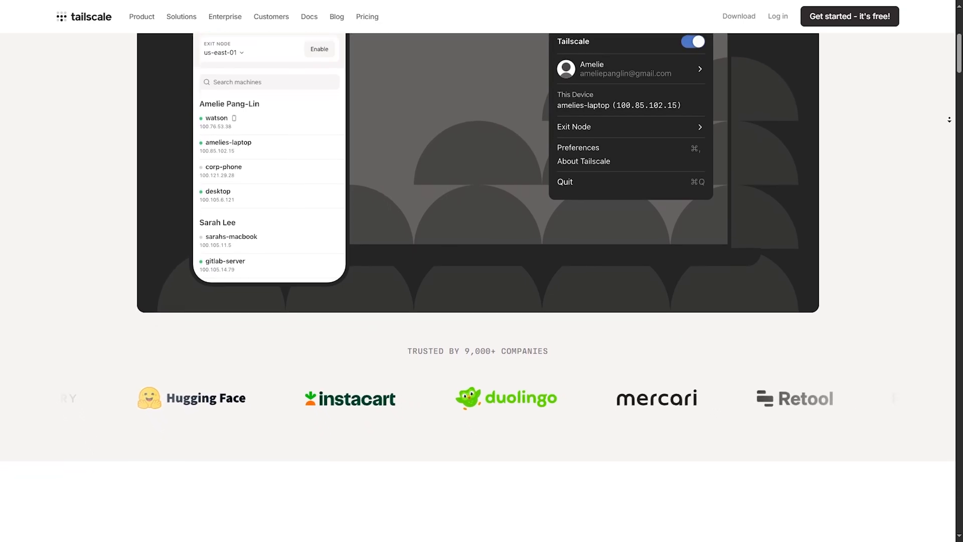
scroll(down, 3)
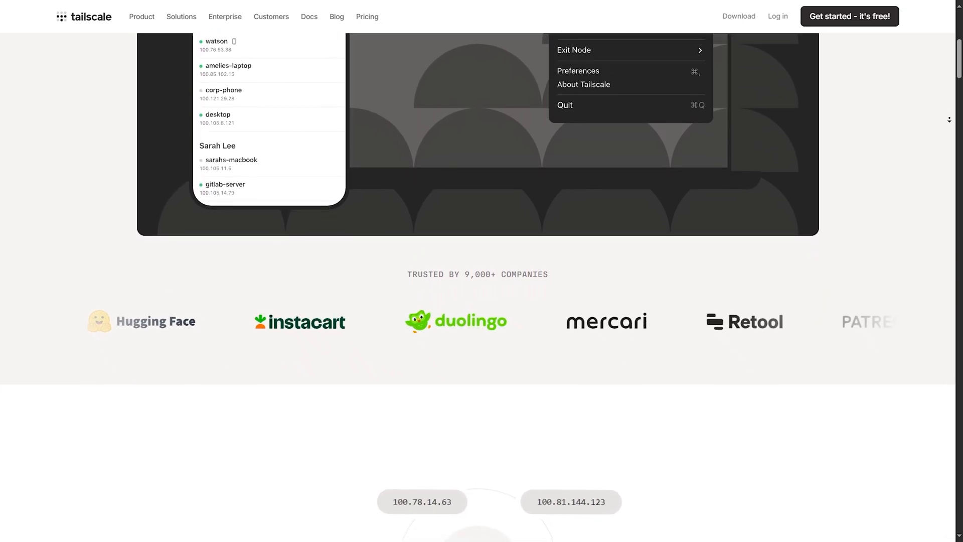
scroll(down, 3)
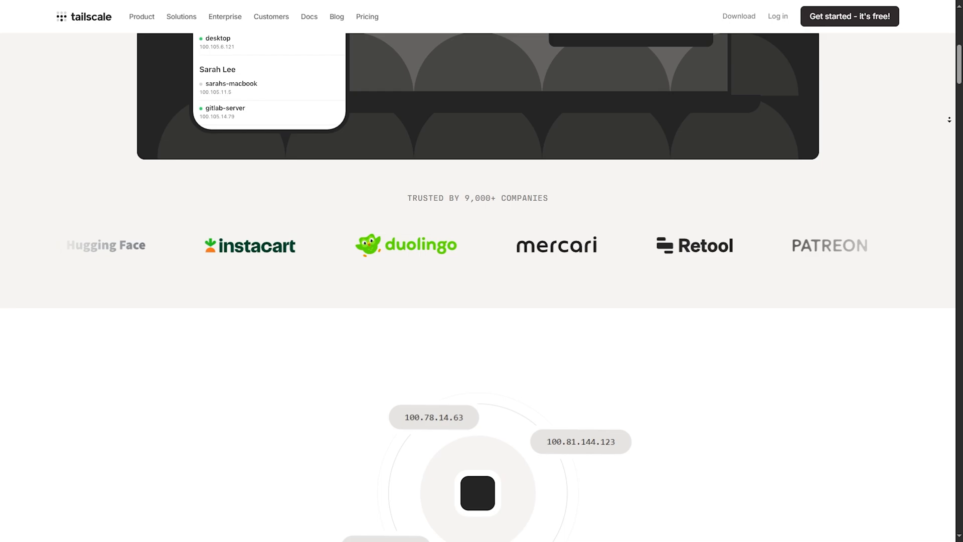
scroll(down, 3)
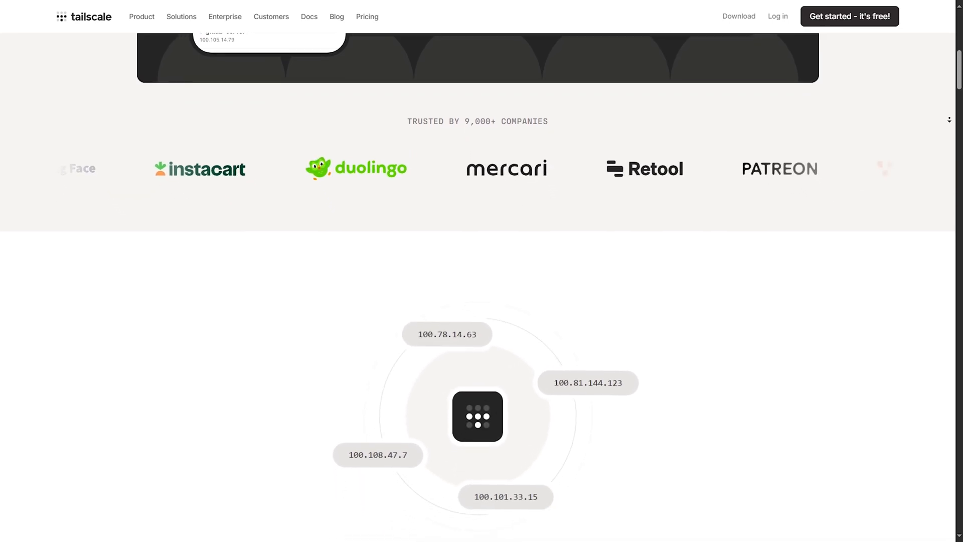
scroll(down, 3)
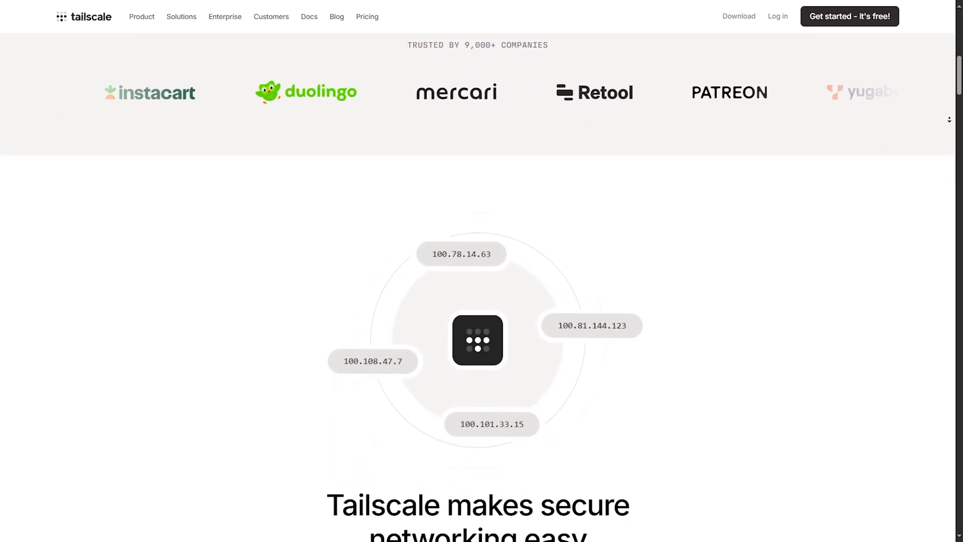
scroll(down, 3)
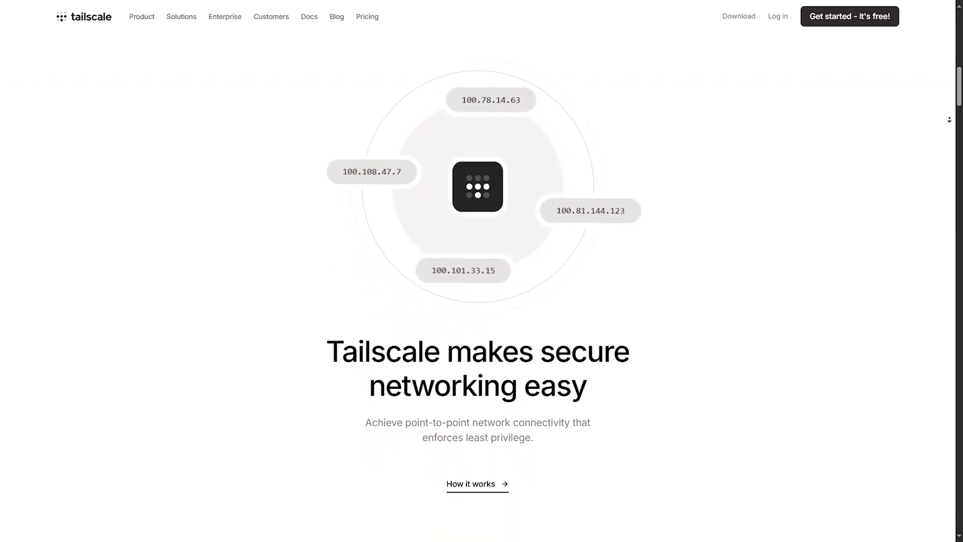
scroll(down, 3)
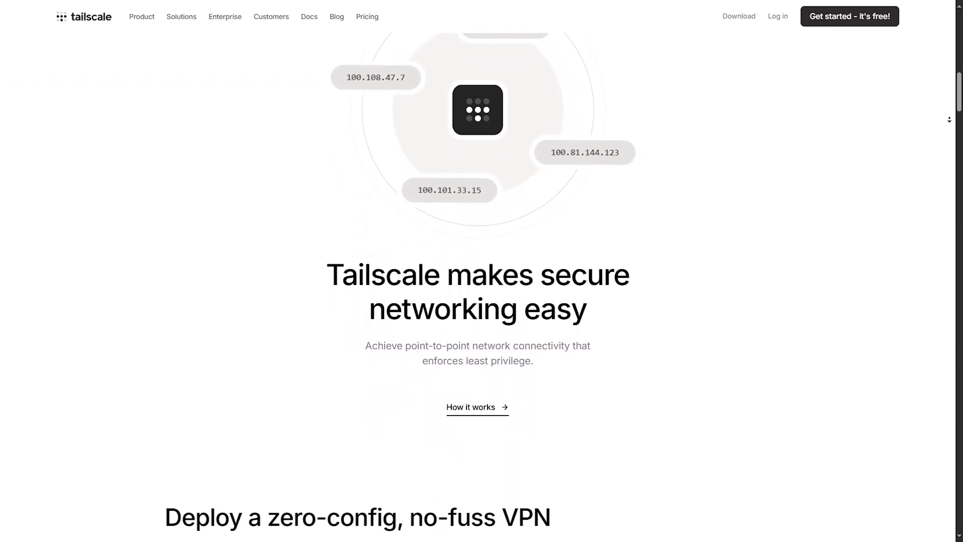
scroll(down, 3)
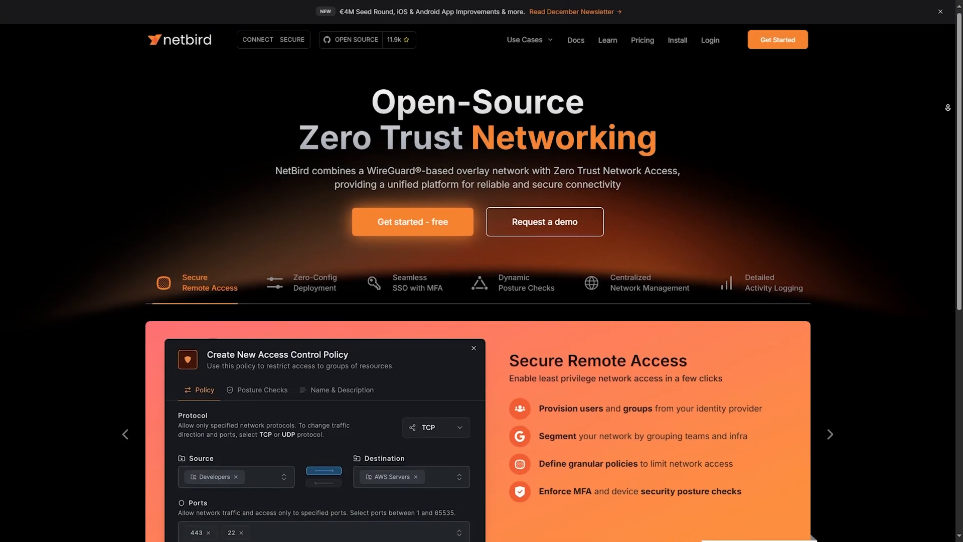
- Scroll the NetBird homepage down to the feature showcase tabs
scroll(down, 3)
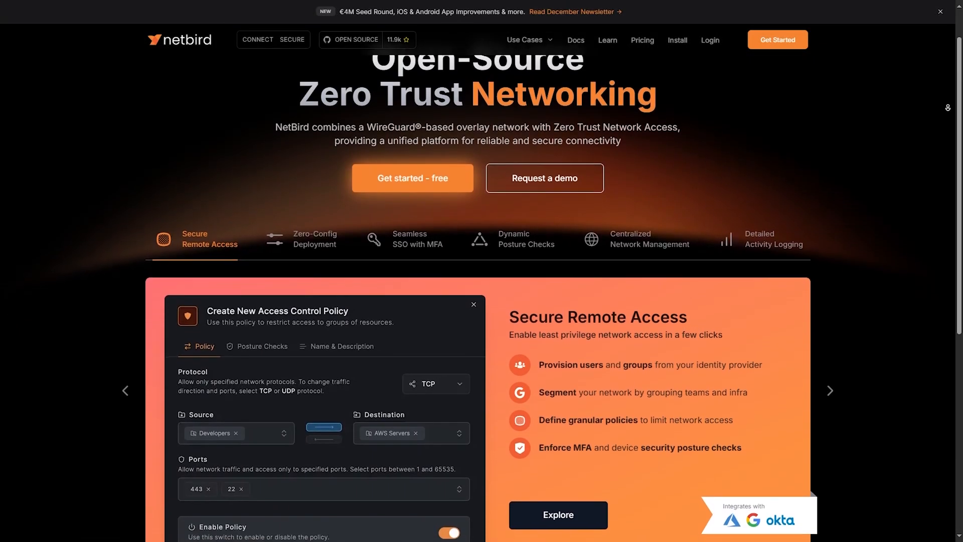
scroll(down, 3)
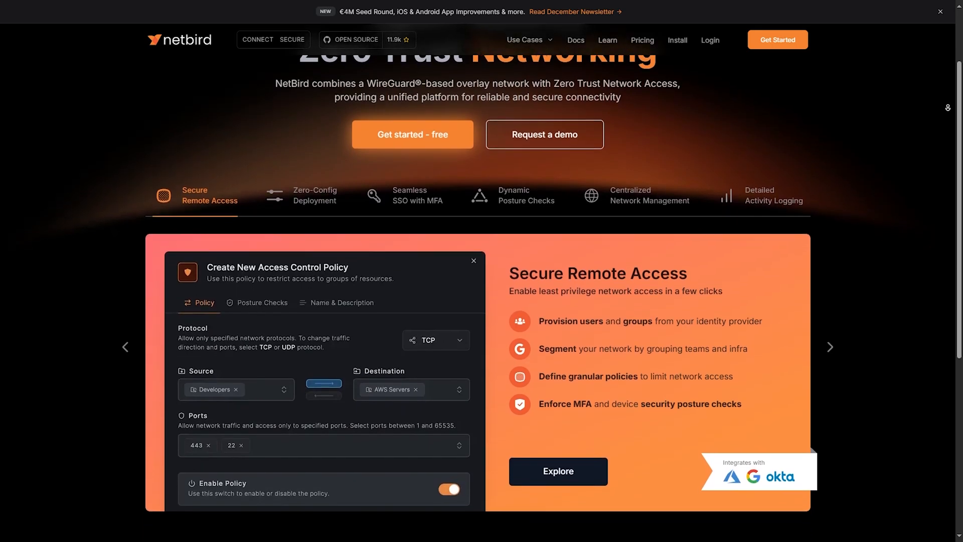
scroll(down, 3)
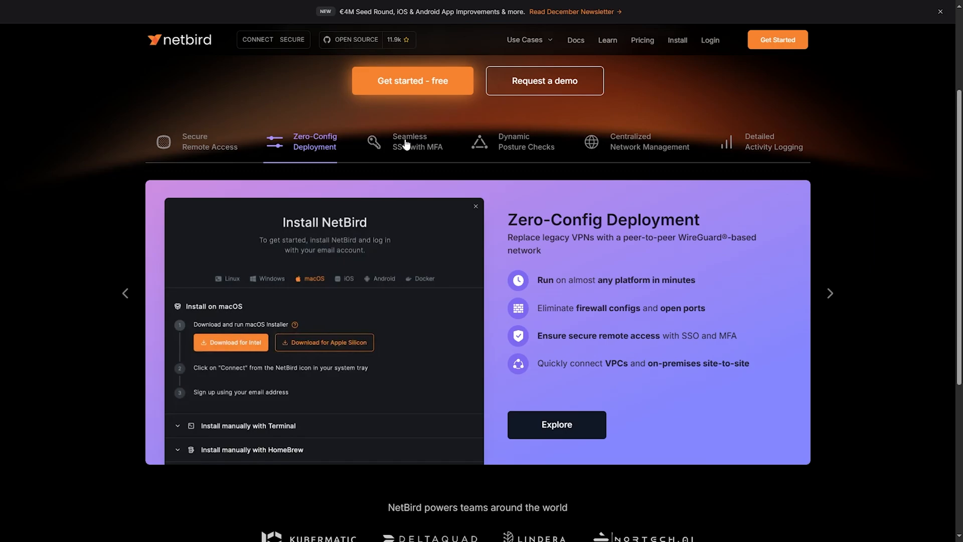
- View the SSO with MFA, Posture Checks, Network Management and Activity Logging feature tabs
click(408, 141)
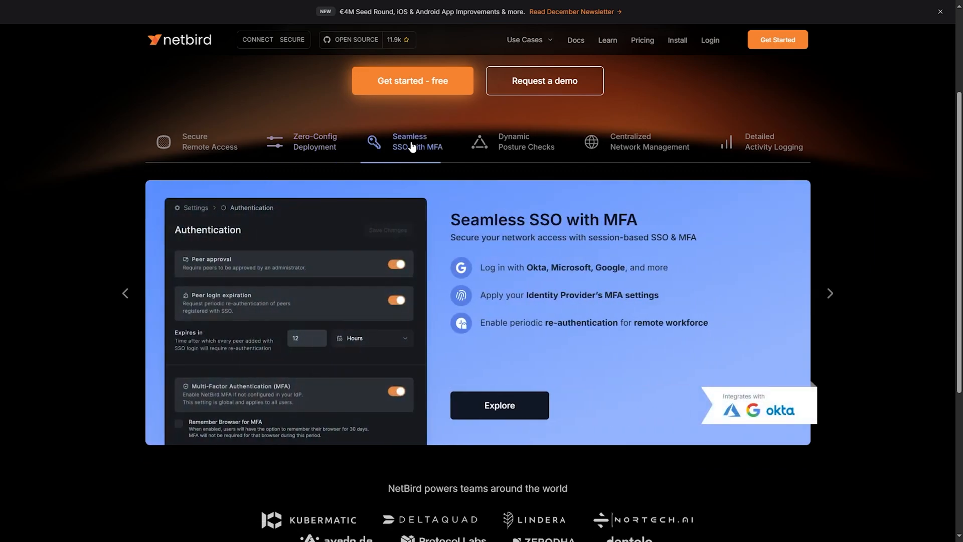
mouse_move(518, 152)
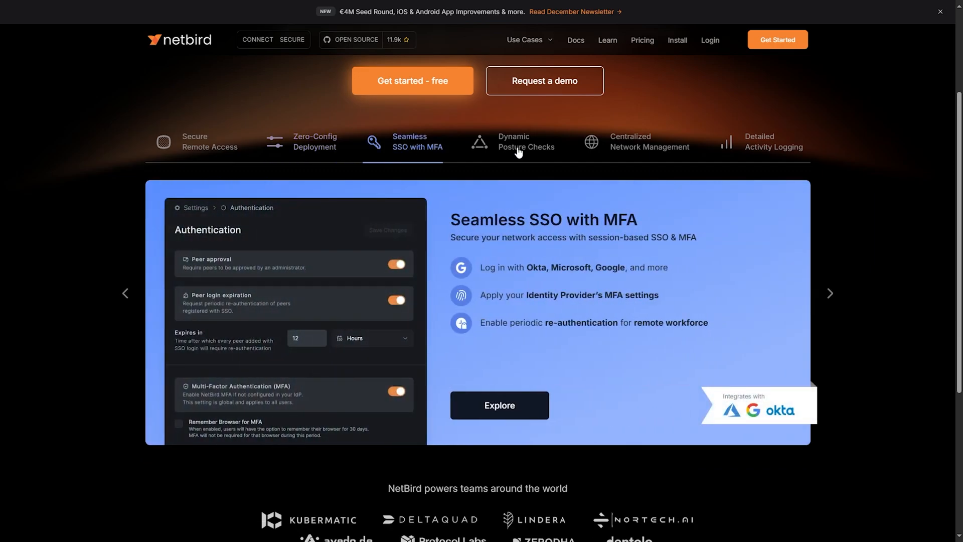
click(525, 142)
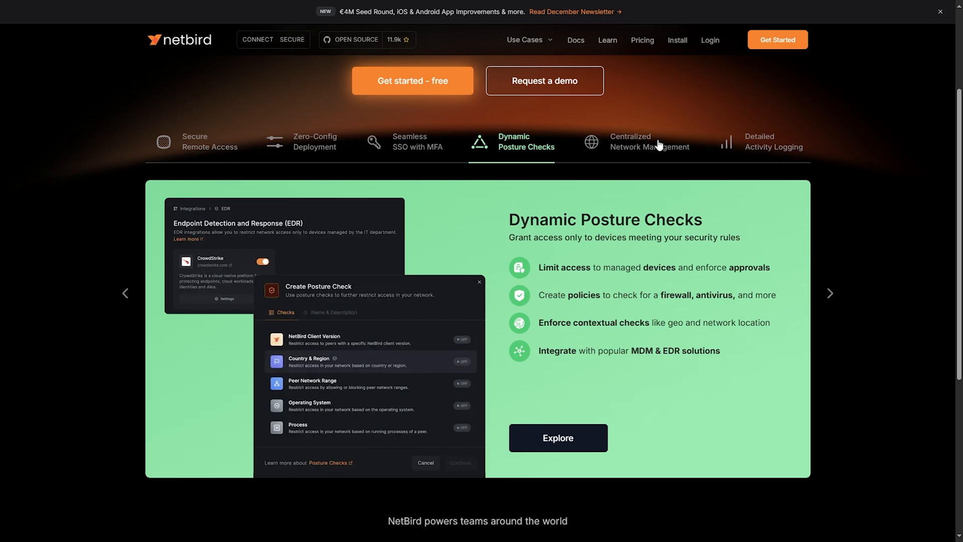
click(650, 142)
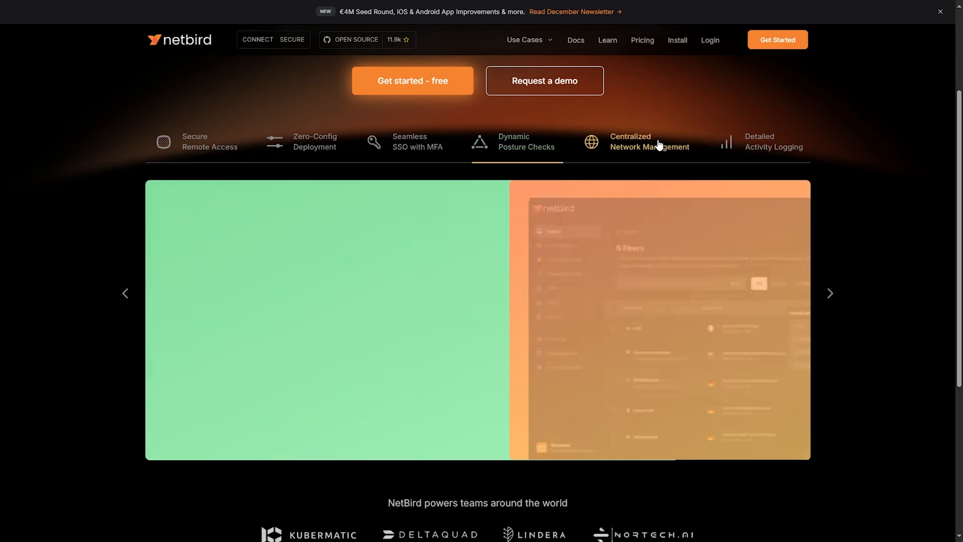
click(649, 141)
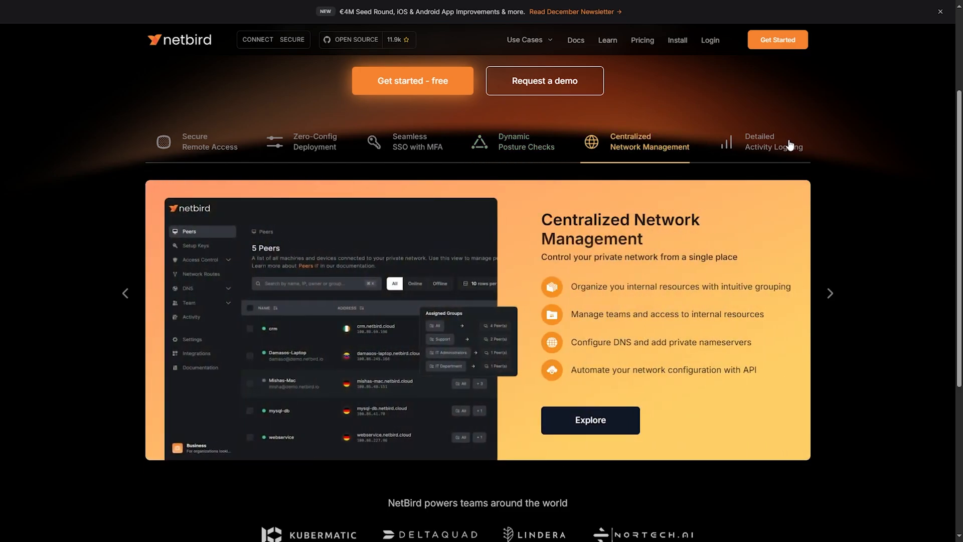
click(774, 142)
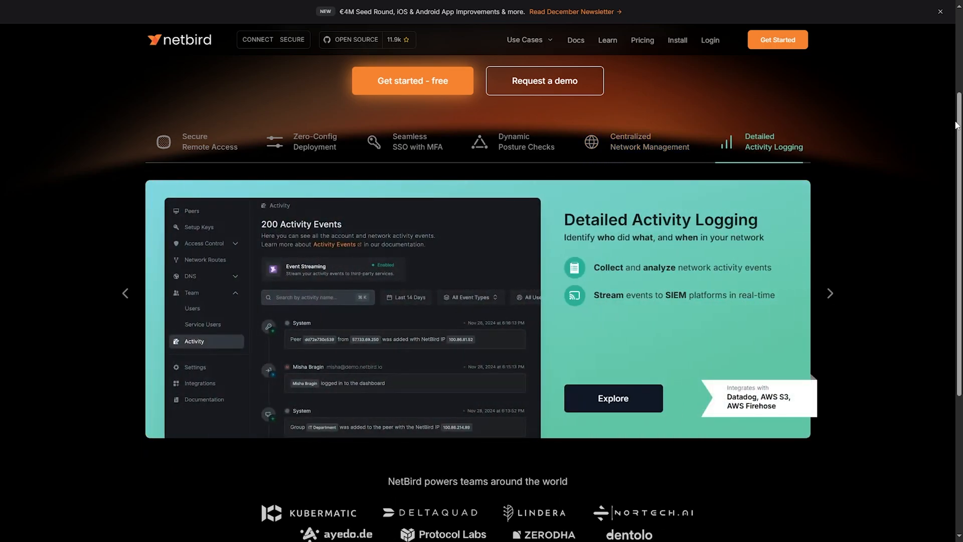
scroll(down, 3)
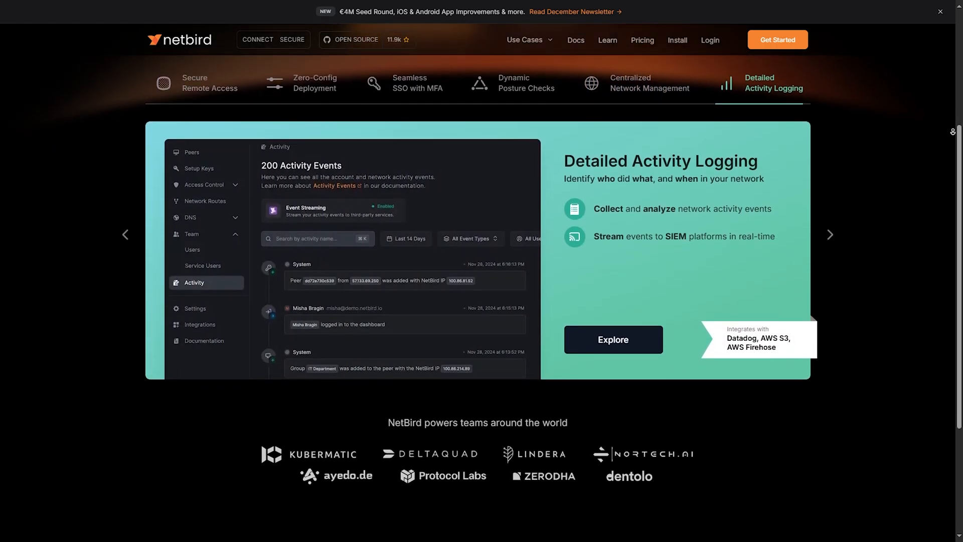
scroll(down, 3)
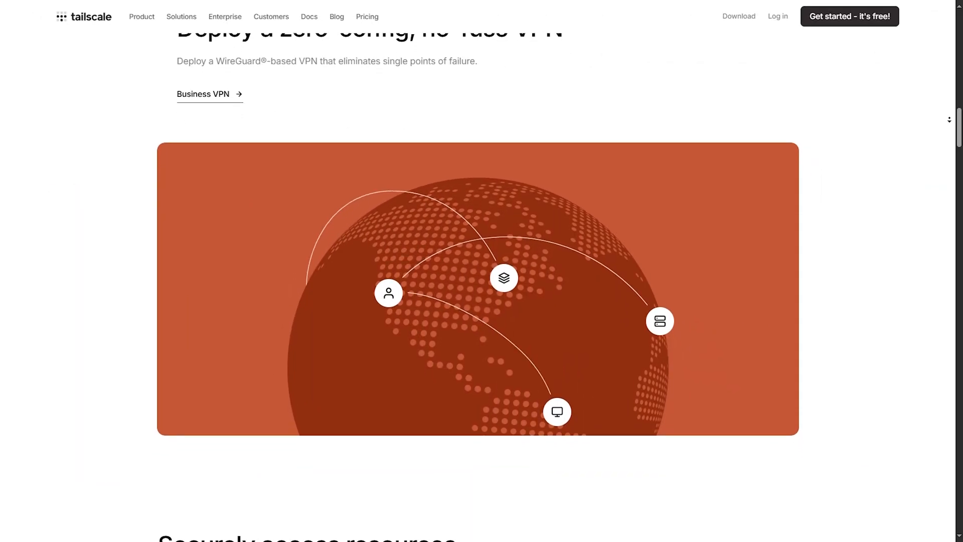
- Scroll past the Business VPN globe to 'Securely access resources on any infrastructure'
scroll(down, 3)
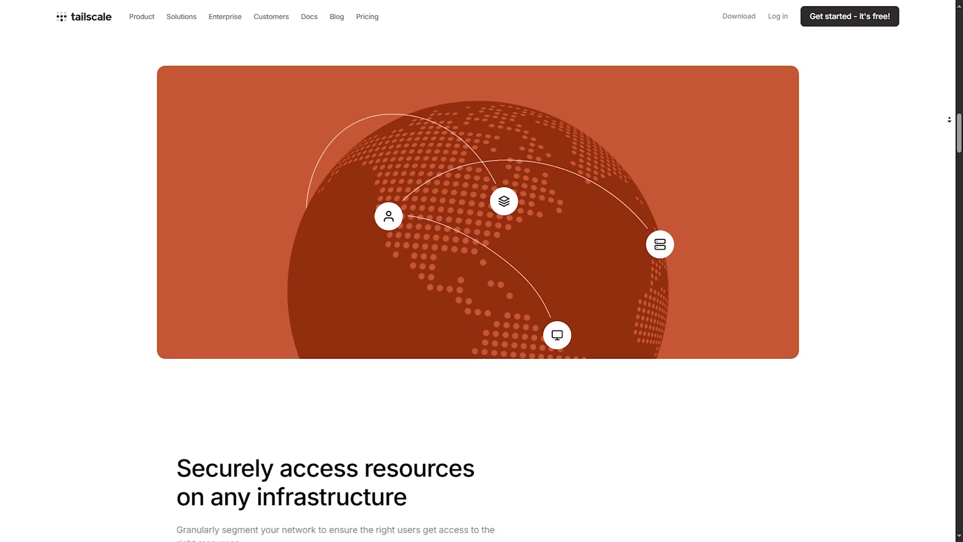
scroll(down, 3)
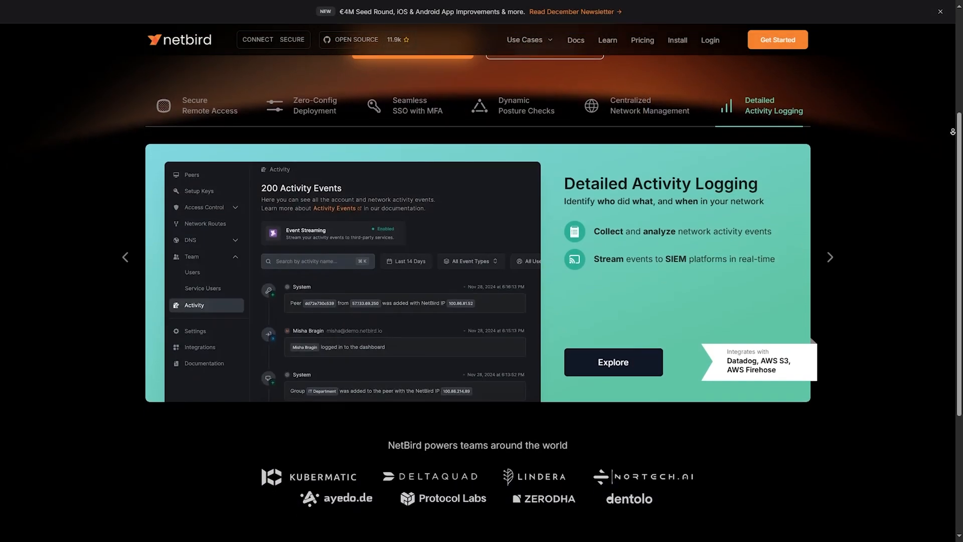
- Move past the feature carousel and go to the NetBird Docs introduction page
scroll(down, 3)
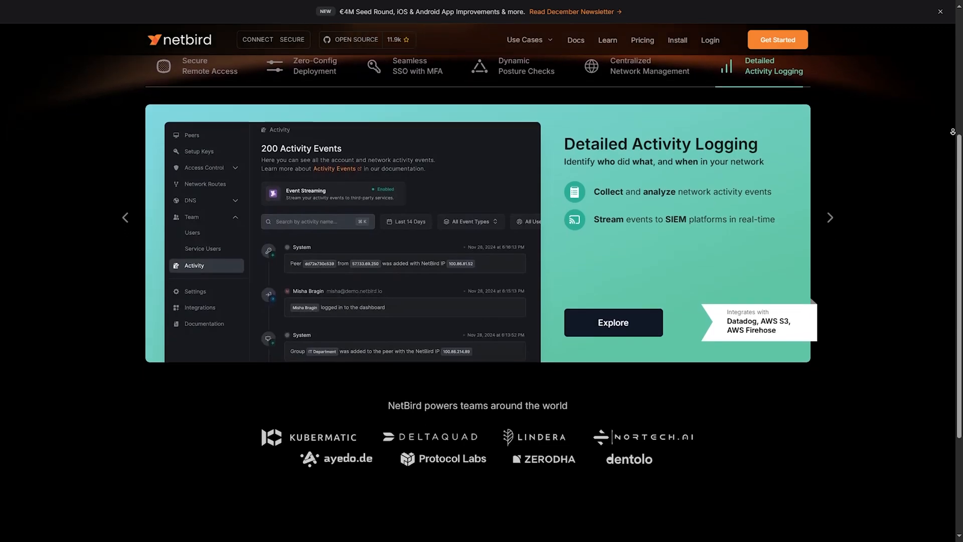
scroll(down, 3)
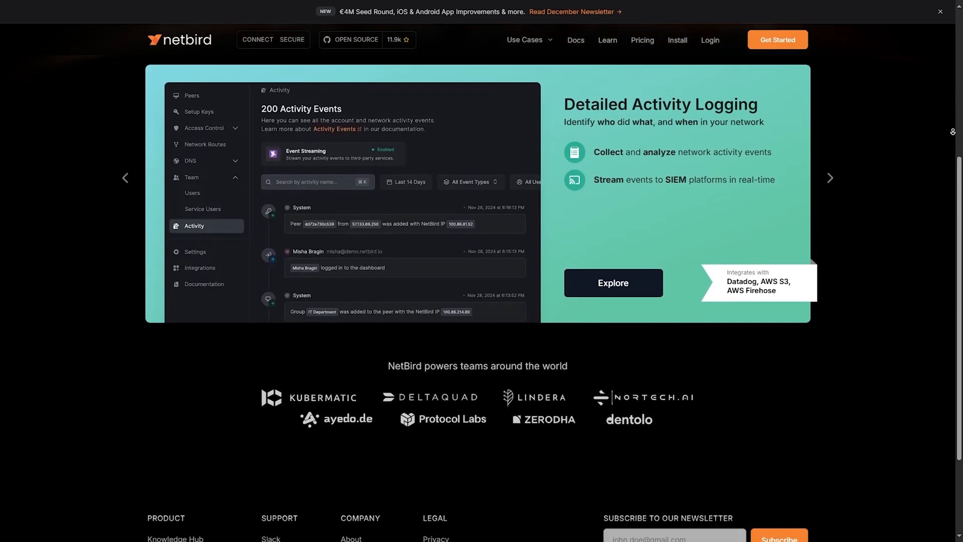
click(575, 39)
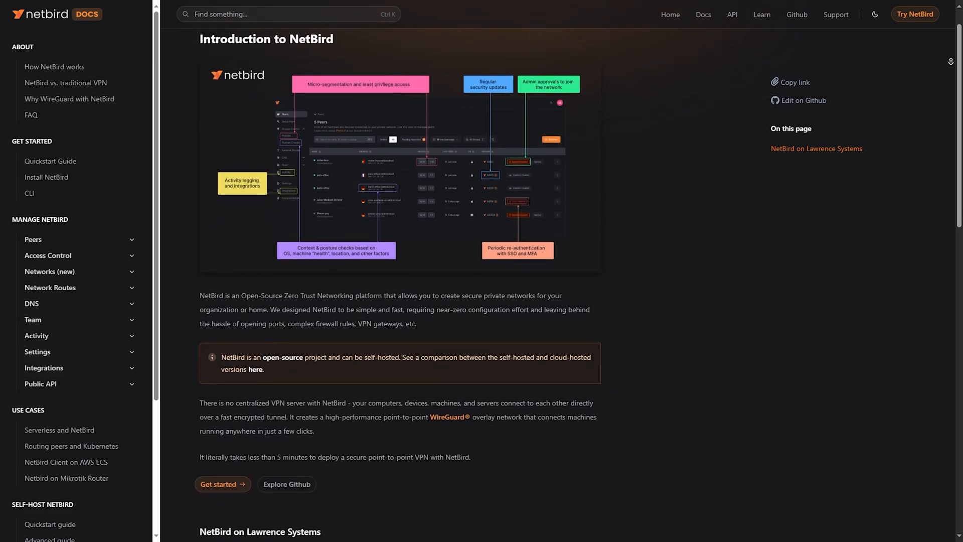
- Scroll the Introduction to NetBird page down to its overview text
scroll(down, 3)
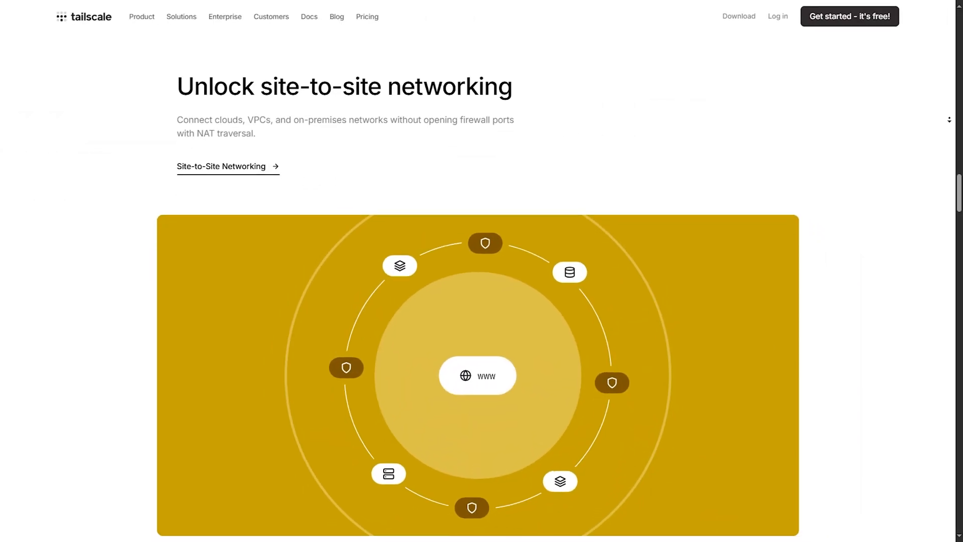
scroll(down, 3)
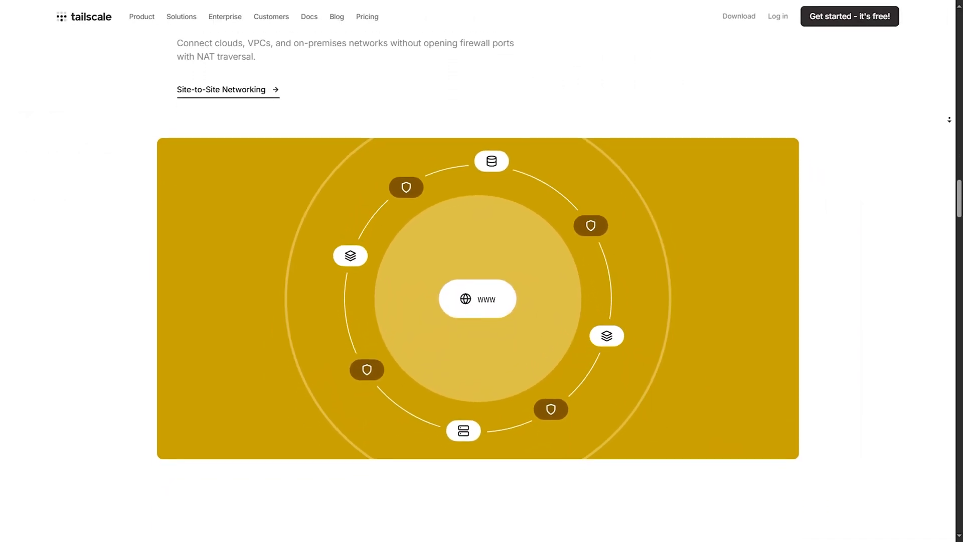
scroll(down, 3)
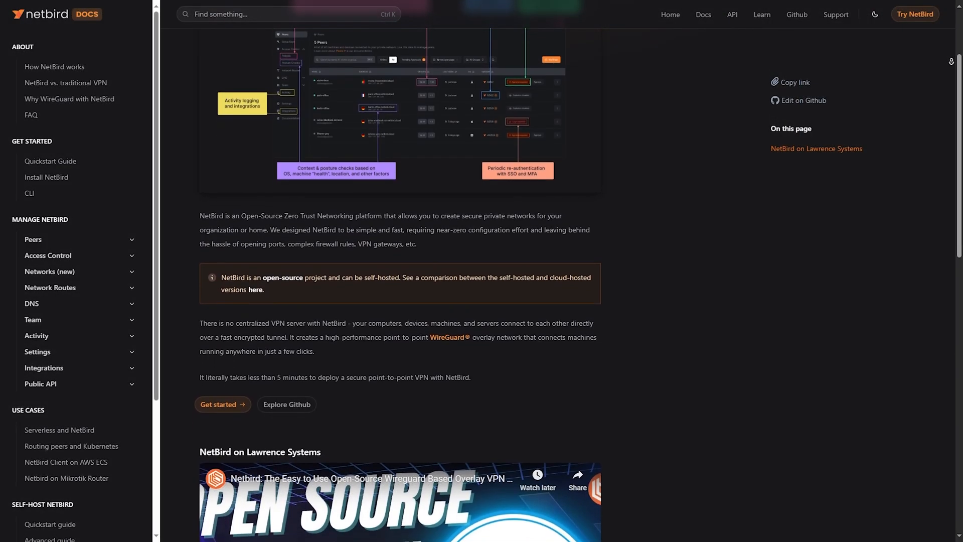
- Scroll the NetBird introduction down toward the Lawrence Systems video
scroll(down, 3)
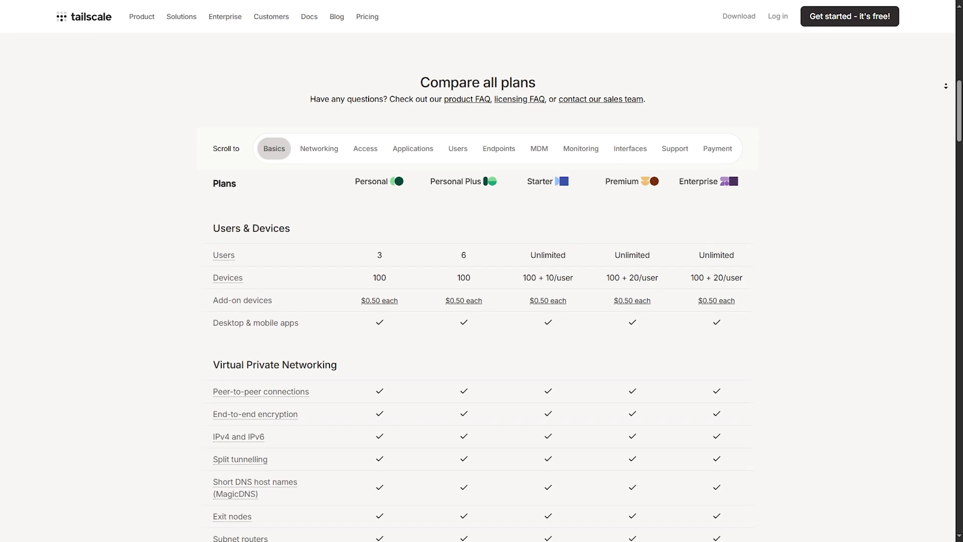
scroll(down, 3)
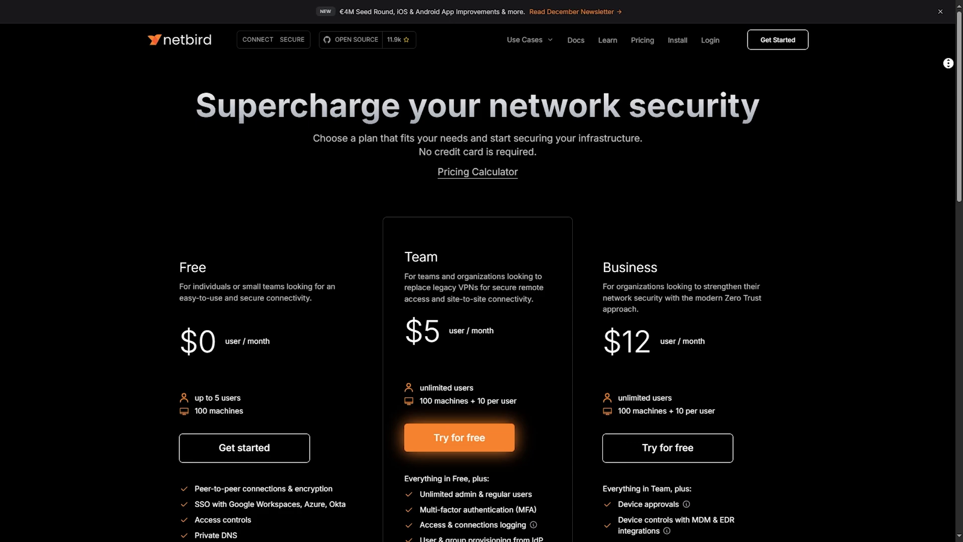
- Scroll through NetBird's Free, Team and Business plan cards to their feature lists
scroll(down, 3)
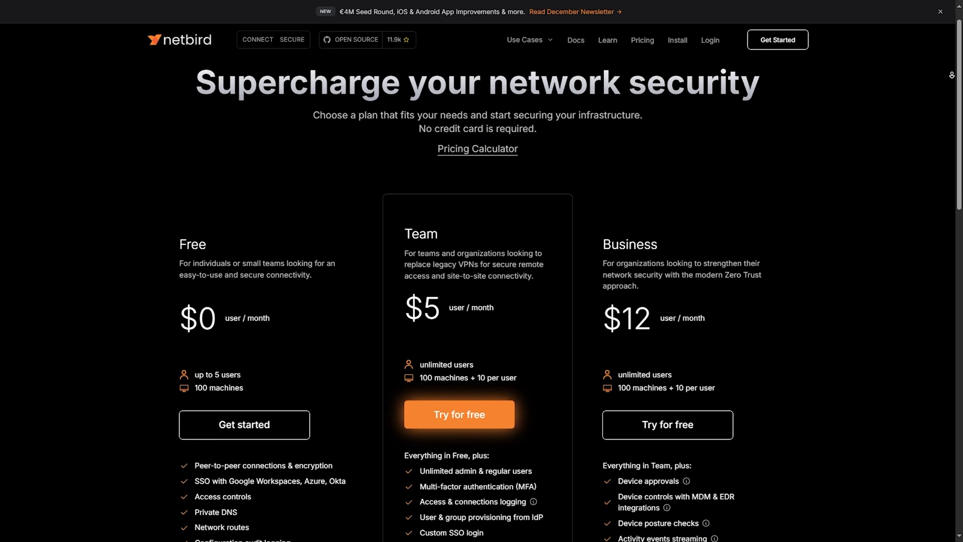
scroll(down, 3)
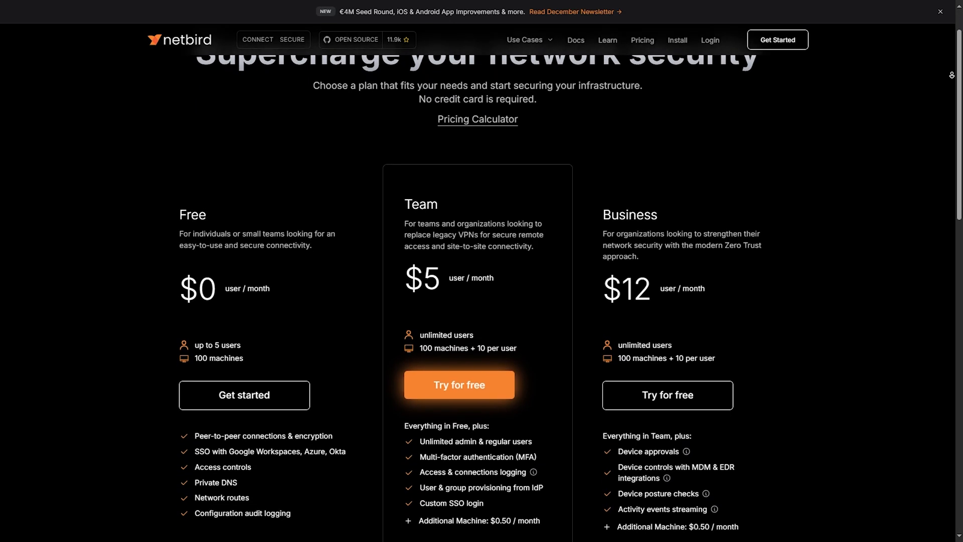
scroll(down, 3)
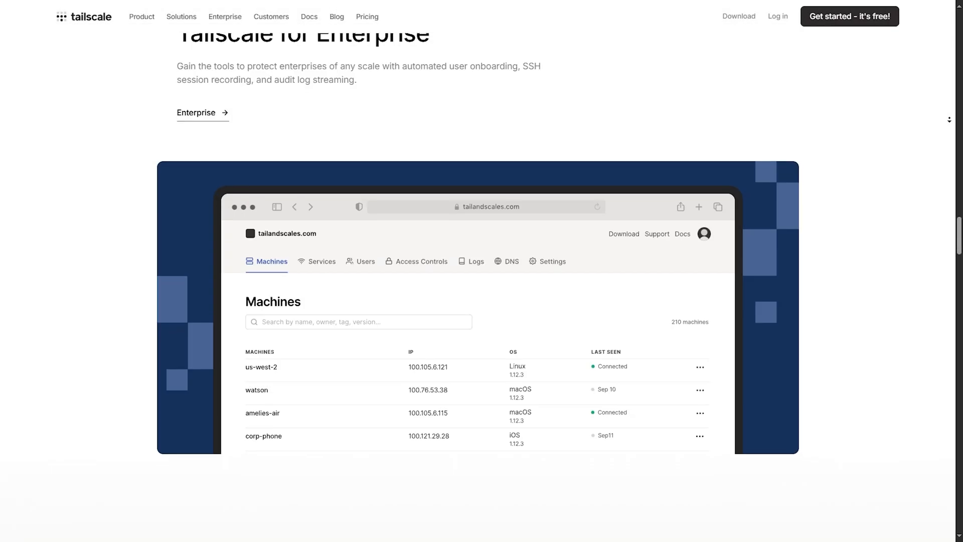
- Scroll from Tailscale for Enterprise through the reliability stats to 'Our commitment to security'
scroll(down, 3)
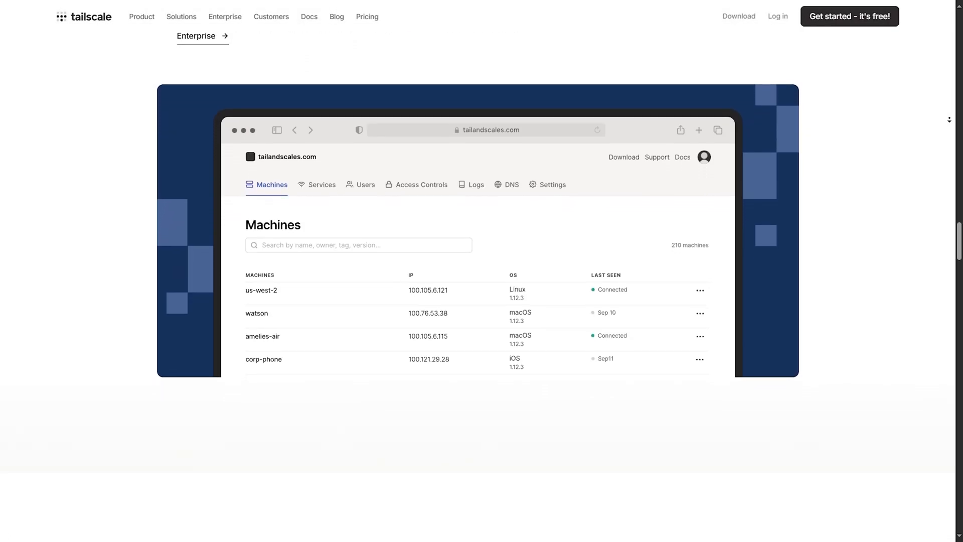
scroll(down, 3)
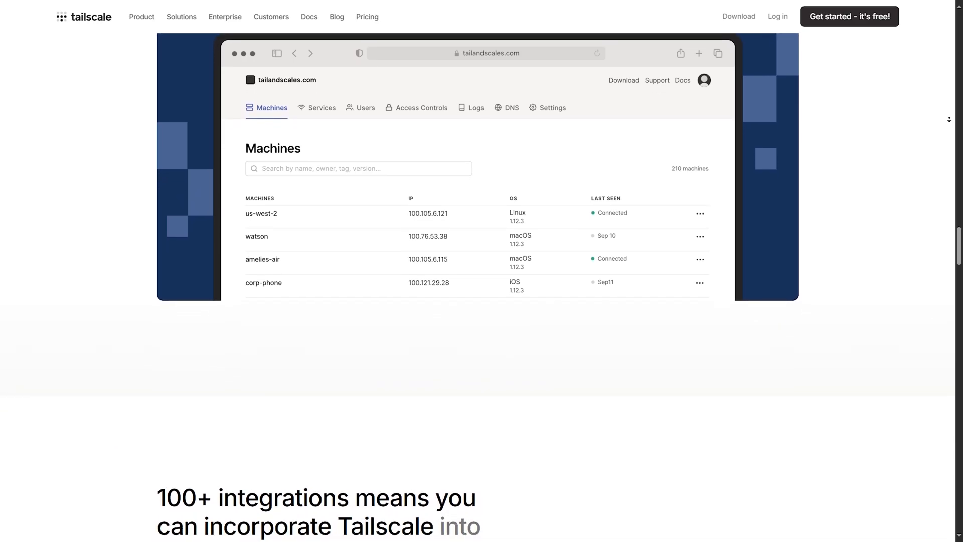
scroll(down, 3)
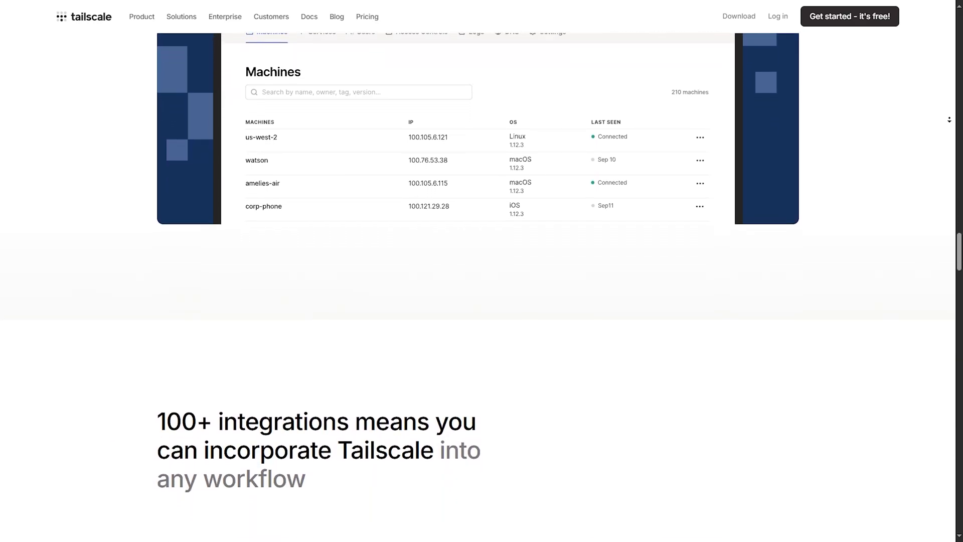
scroll(down, 3)
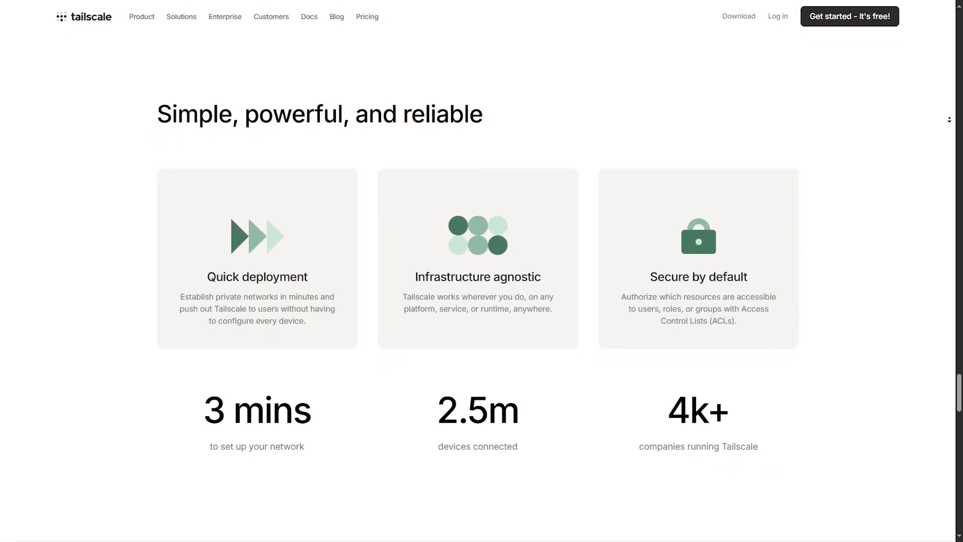
scroll(down, 3)
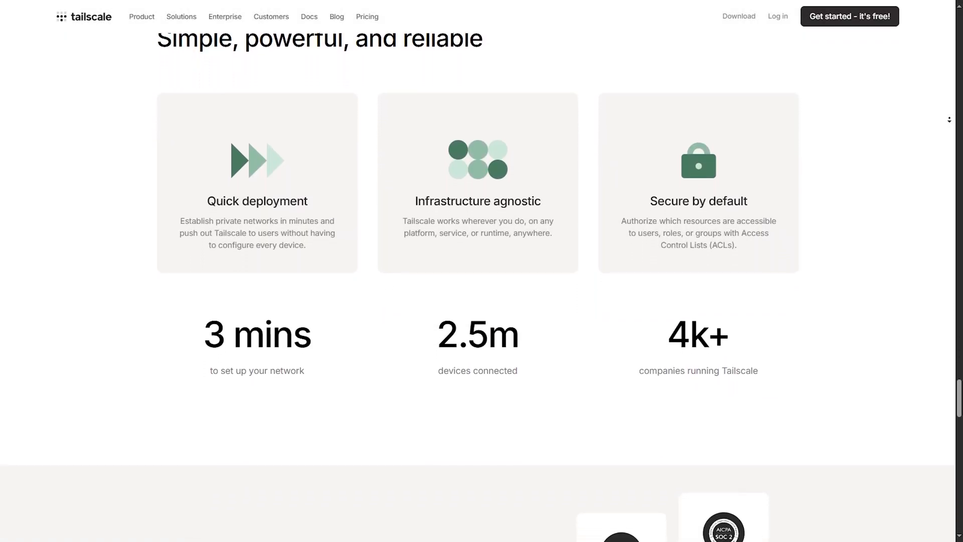
scroll(down, 3)
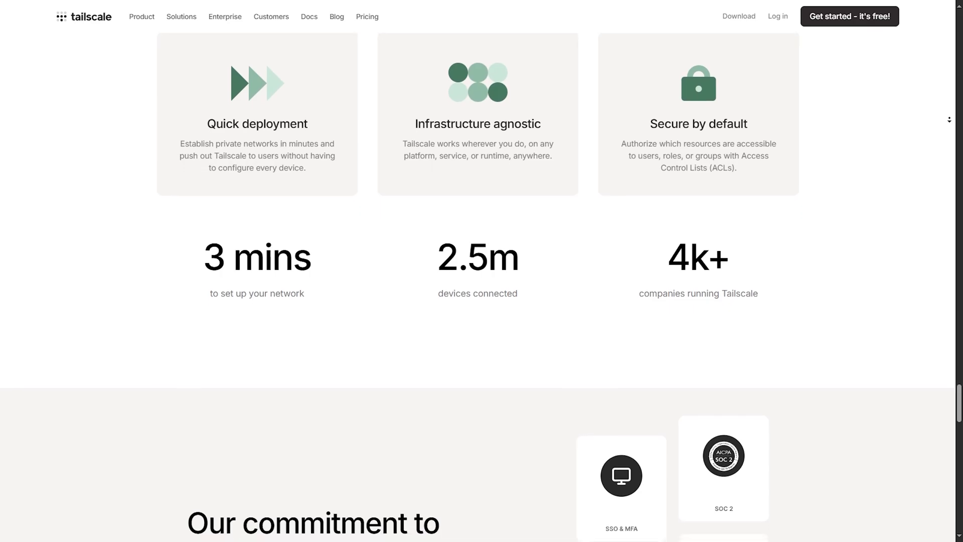
scroll(down, 3)
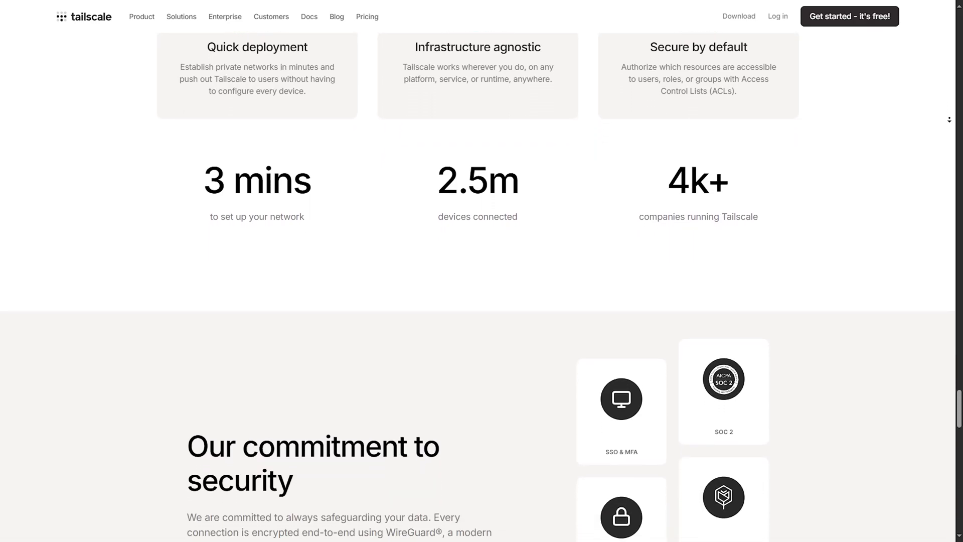
scroll(down, 3)
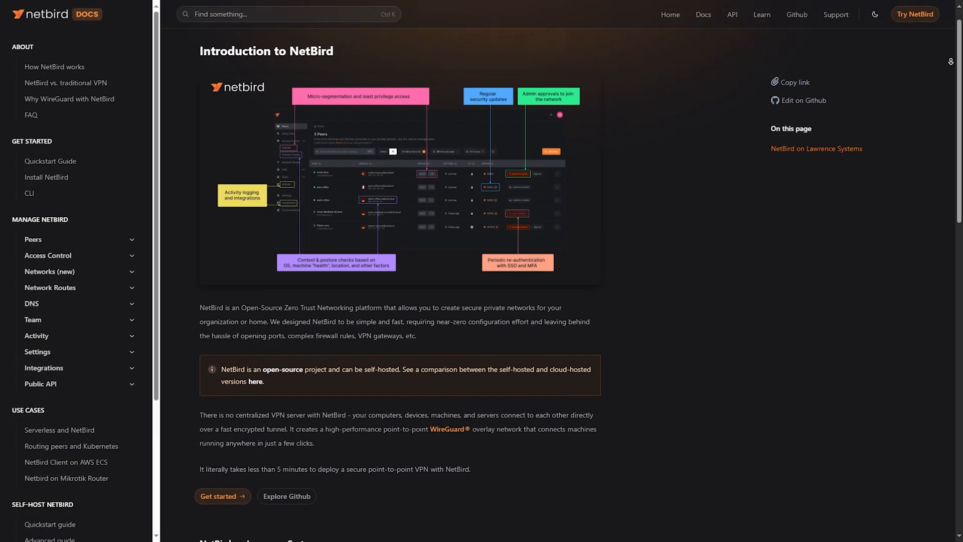
- Scroll the NetBird docs introduction down to the 'NetBird on Lawrence Systems' video
scroll(down, 3)
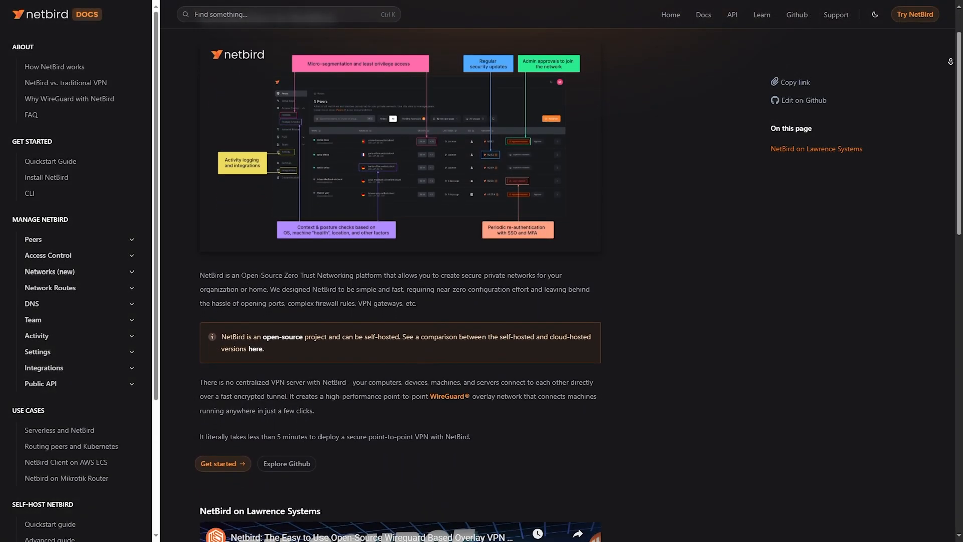
scroll(down, 3)
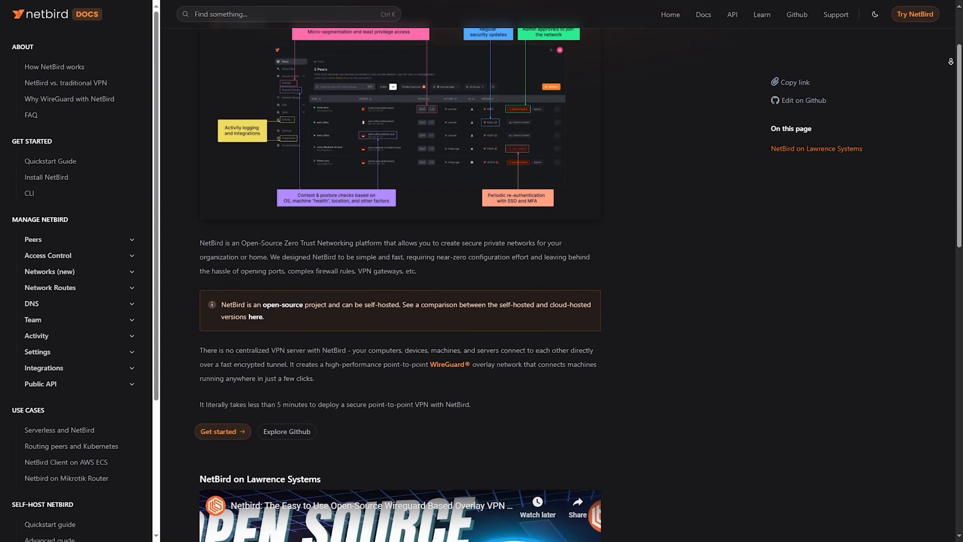
scroll(down, 3)
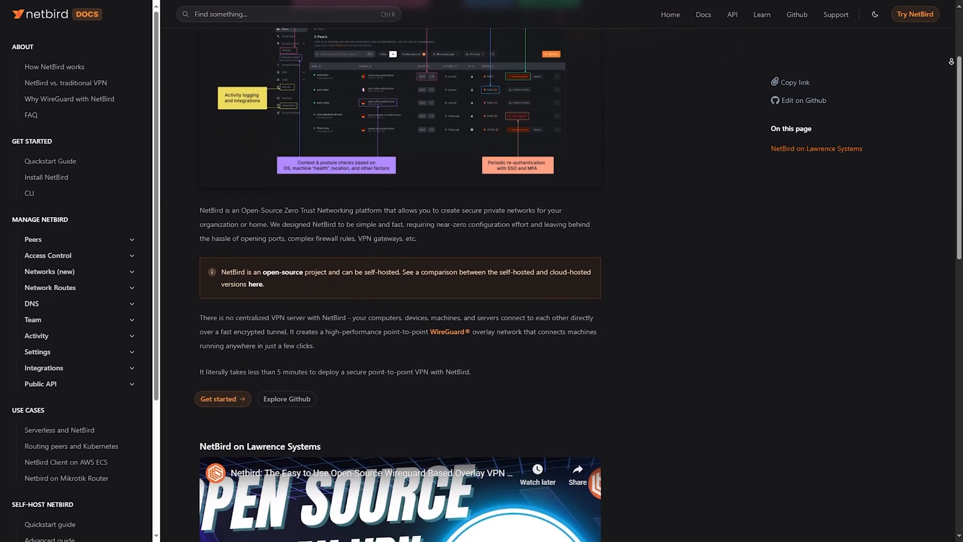
scroll(down, 3)
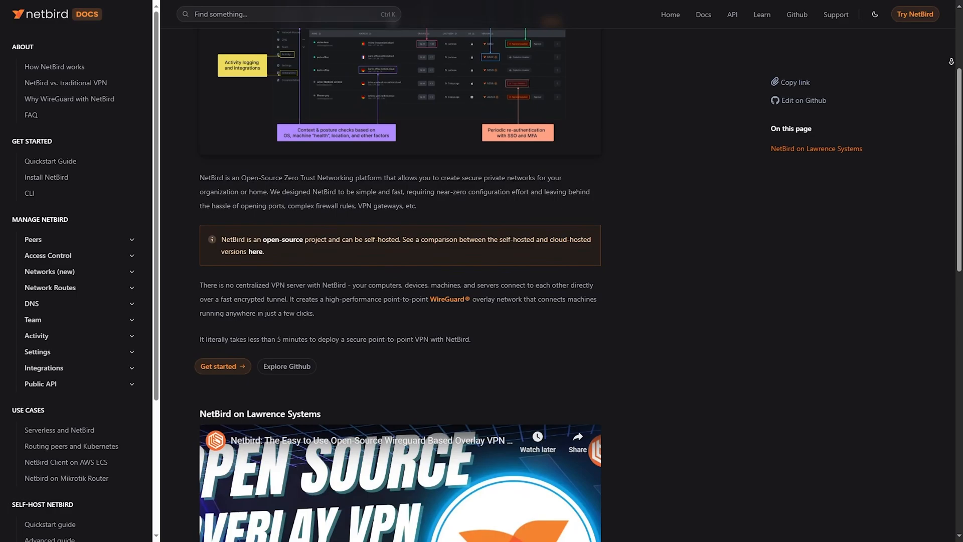